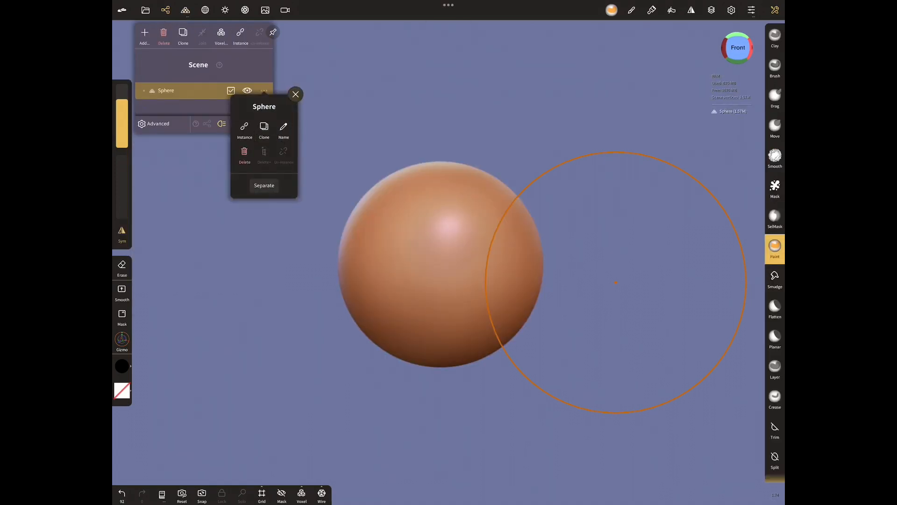
# Step: Clone the sphere twice and add the large sphere to the selection
pyautogui.click(264, 130)
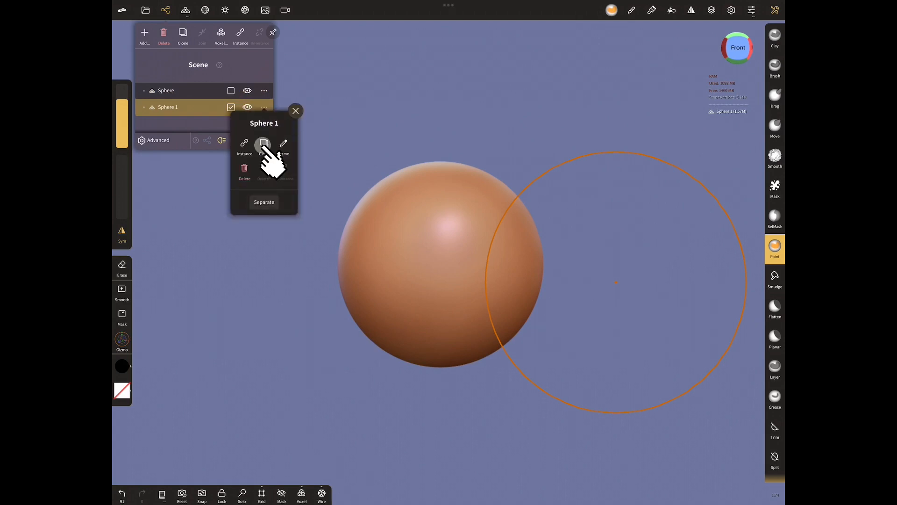
pyautogui.click(263, 145)
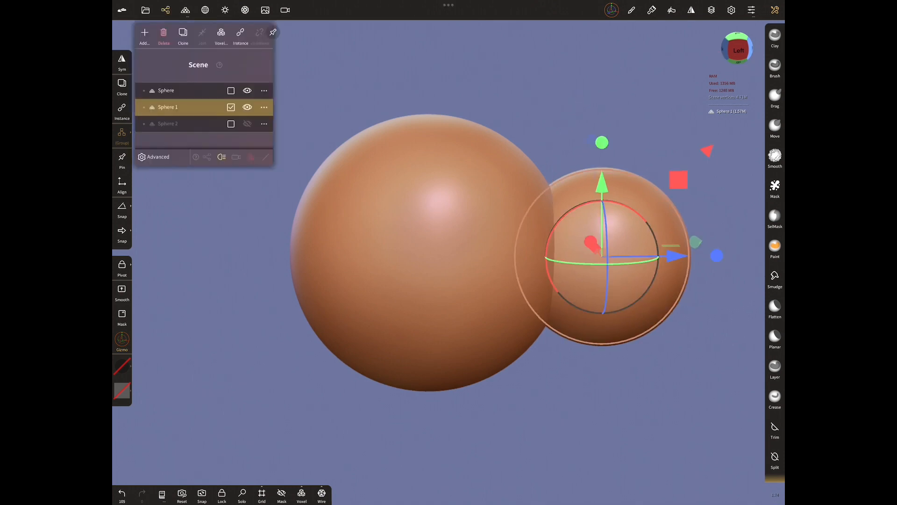
pyautogui.click(247, 107)
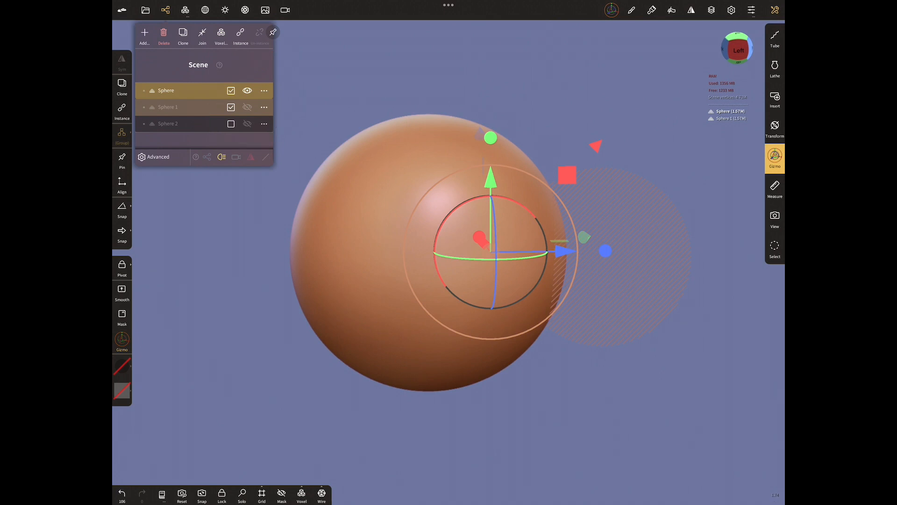
# Step: Voxel-remesh the selected spheres into one mesh, accepting the multiresolution warning
pyautogui.click(184, 9)
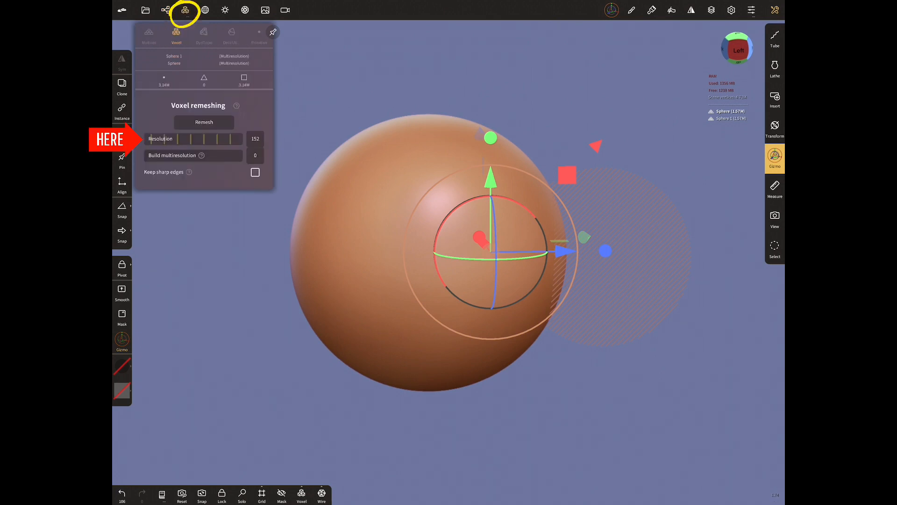
pyautogui.click(204, 122)
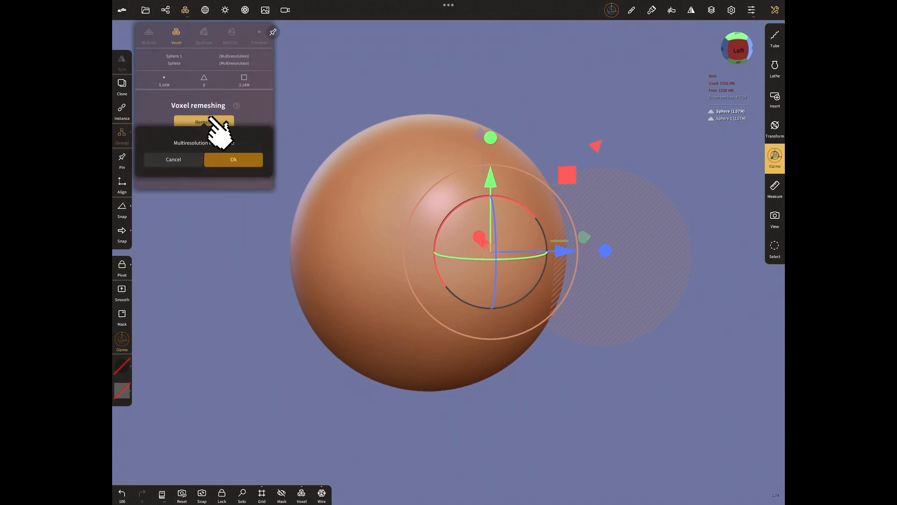
pyautogui.click(204, 122)
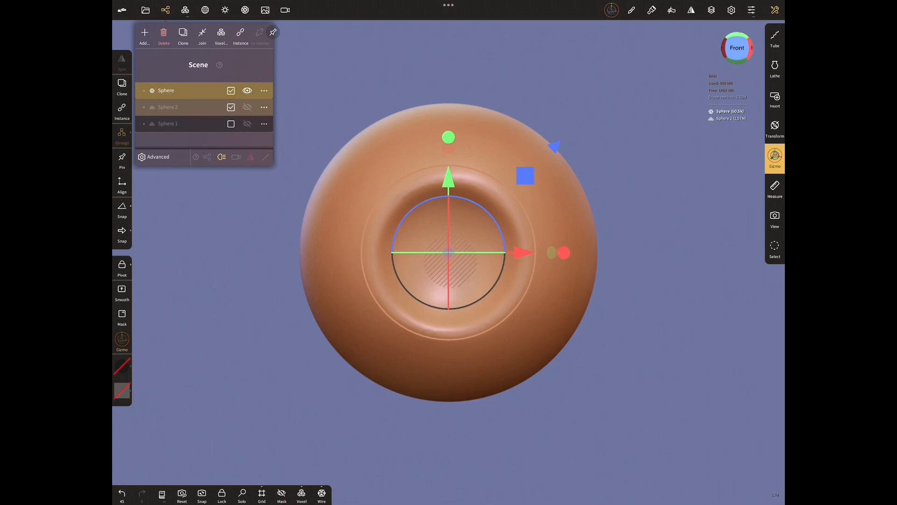
# Step: Remesh again at resolution 299 to merge the second sphere, then add a torus
pyautogui.click(183, 9)
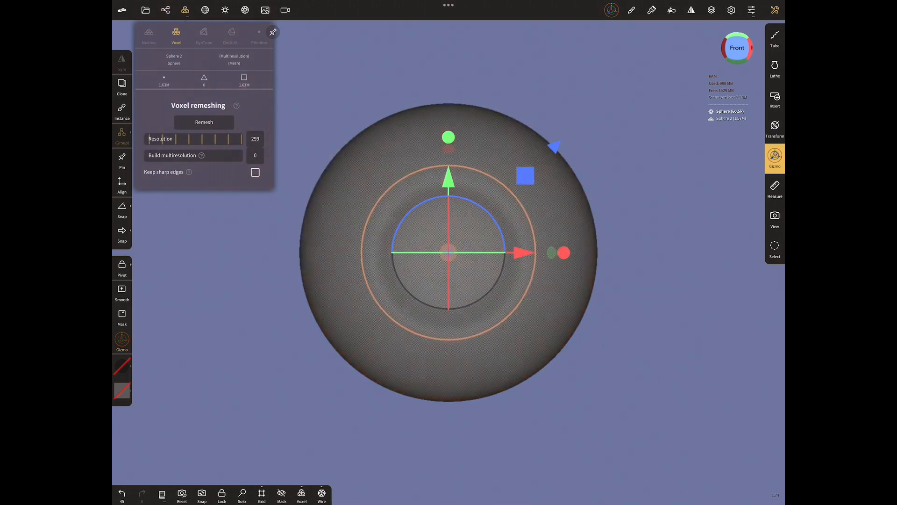
pyautogui.click(204, 121)
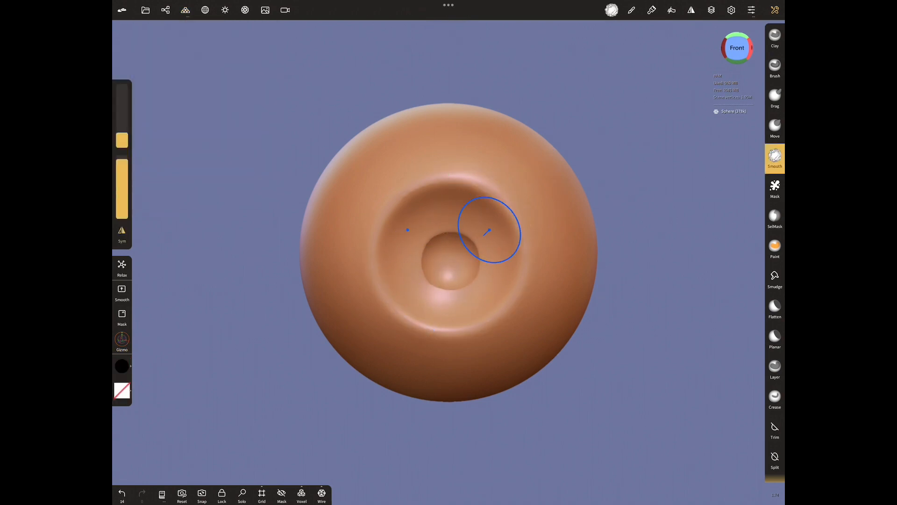
pyautogui.click(165, 9)
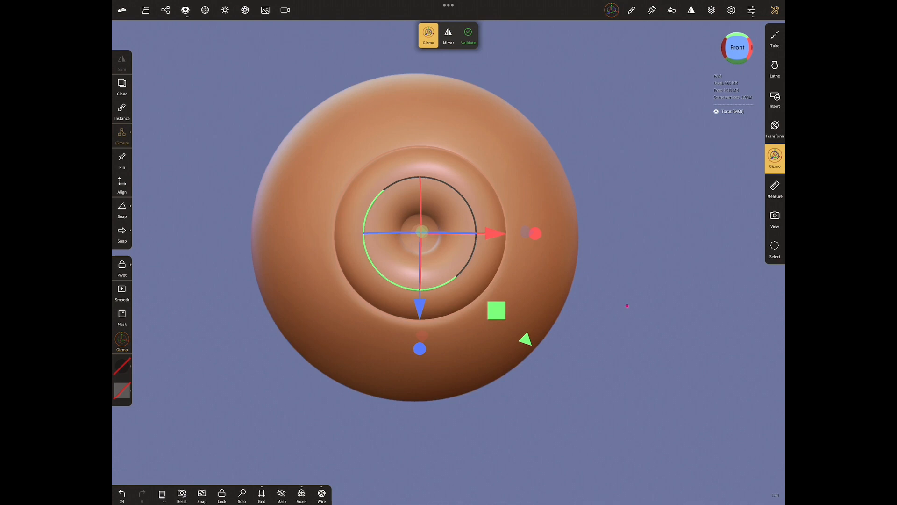
# Step: Switch to the Paint tool with a white material
pyautogui.click(224, 9)
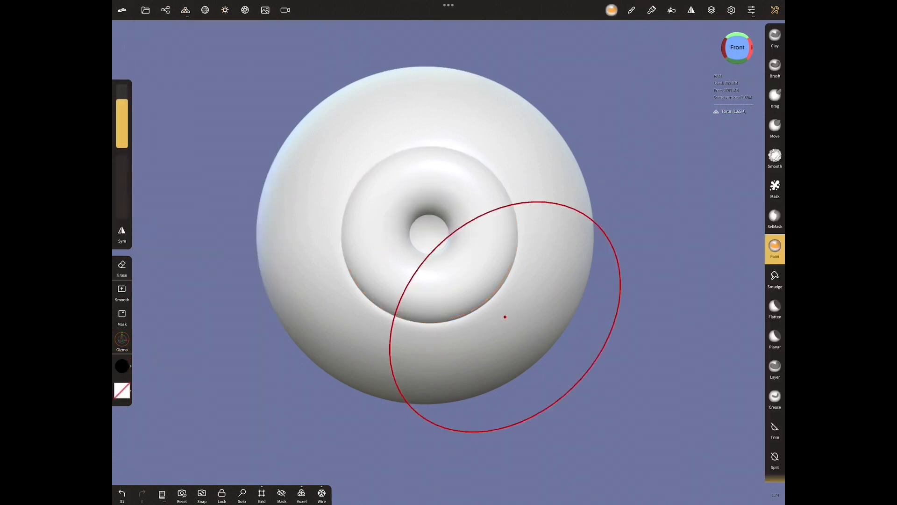
# Step: Paint the central pit black as the pupil and pick cyan as the paint colour
pyautogui.click(775, 248)
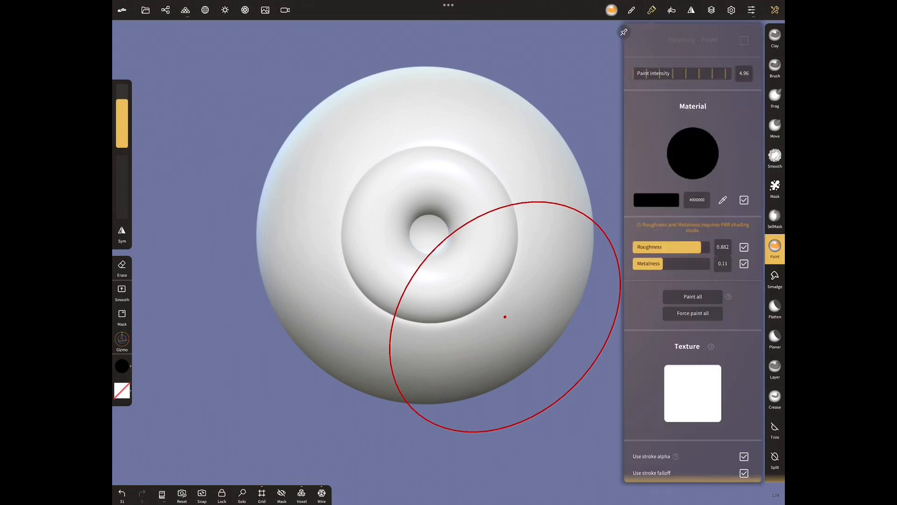
pyautogui.moveTo(658, 73); pyautogui.dragTo(727, 73)
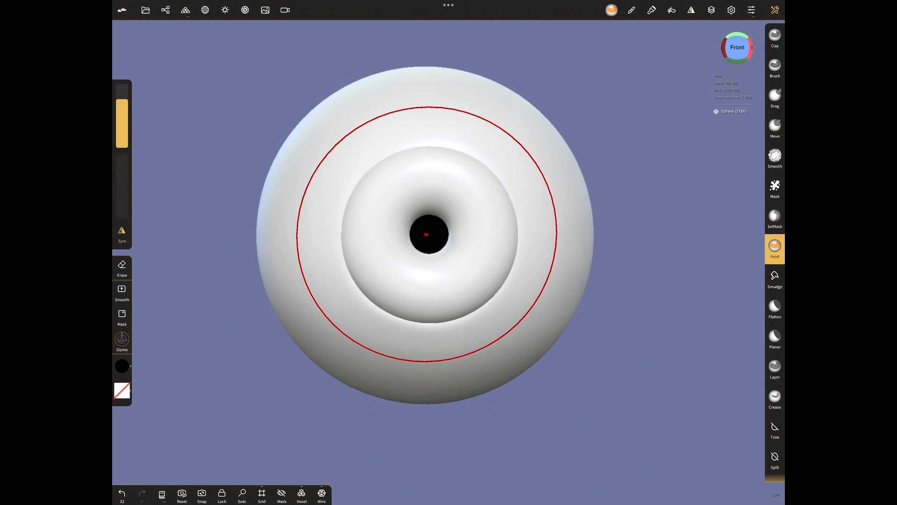
pyautogui.click(631, 10)
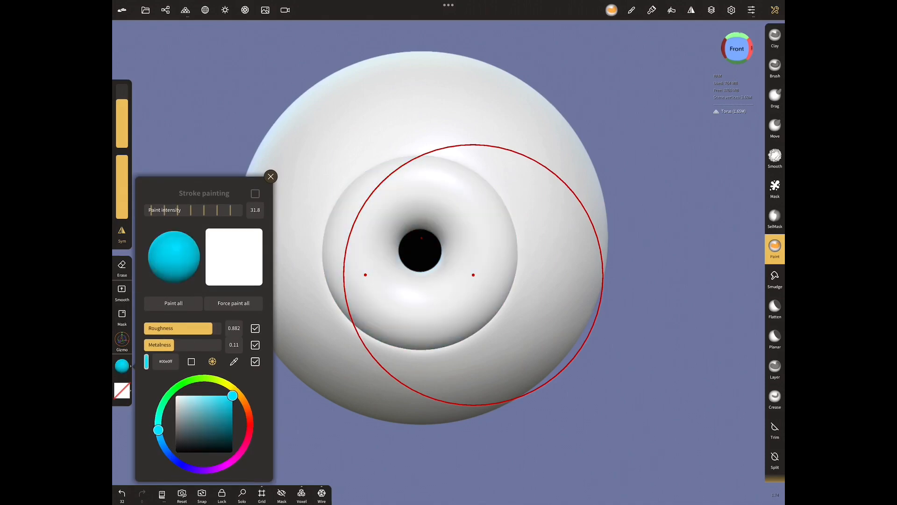
# Step: Paint the iris cyan with a darker teal band around the pupil
pyautogui.click(271, 176)
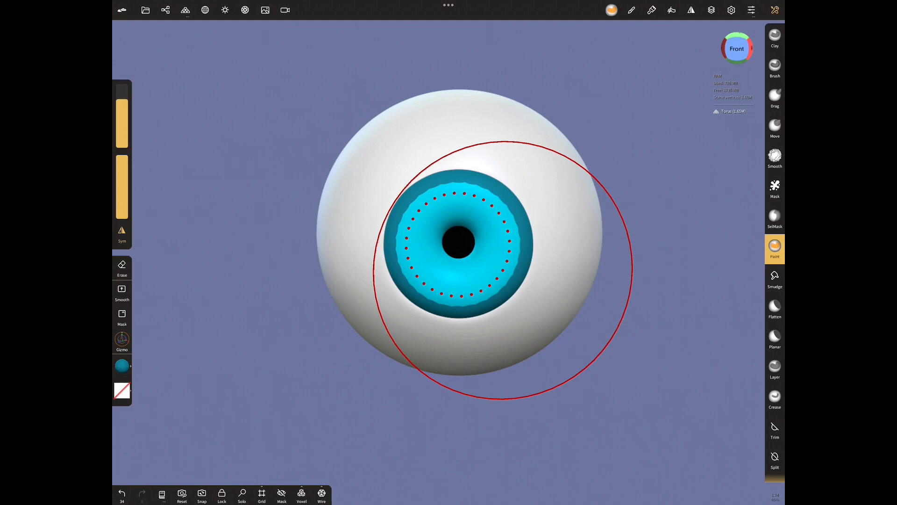
pyautogui.click(775, 279)
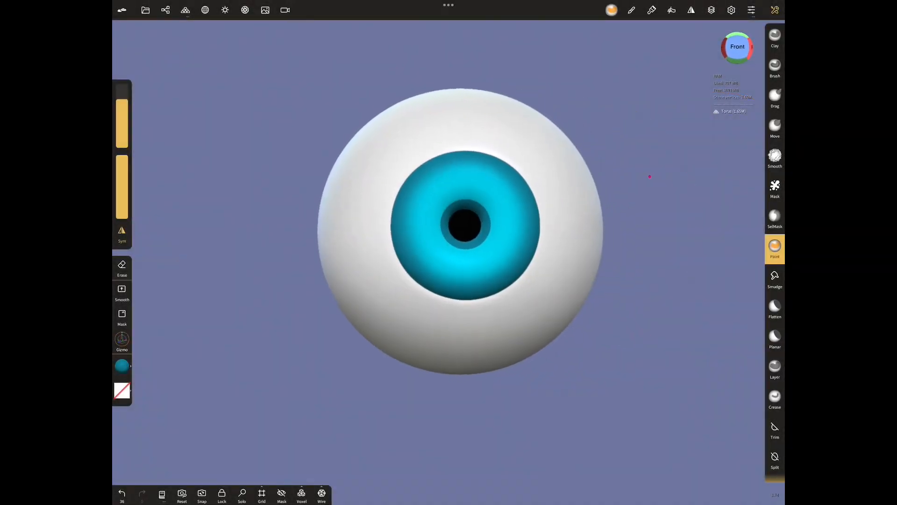
pyautogui.click(775, 278)
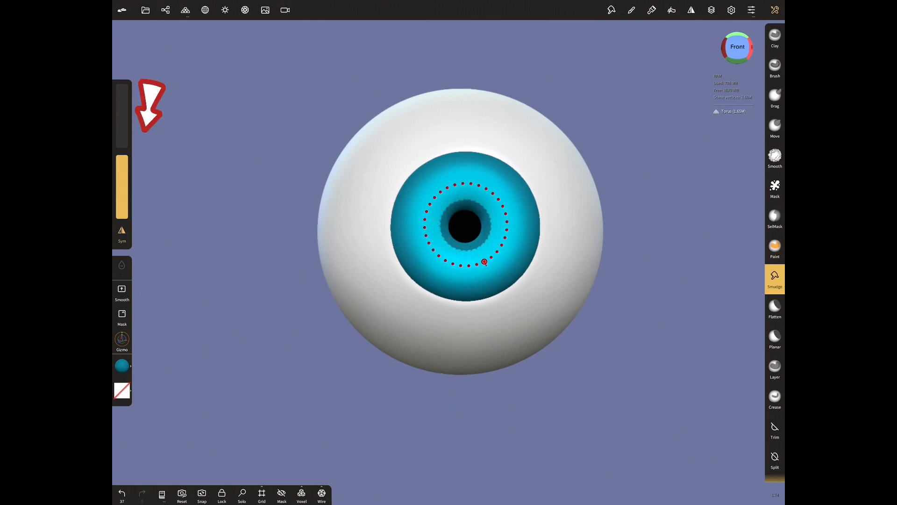
# Step: Smudge cyan streaks outward in a ring around the pupil
pyautogui.moveTo(484, 262); pyautogui.dragTo(479, 279)
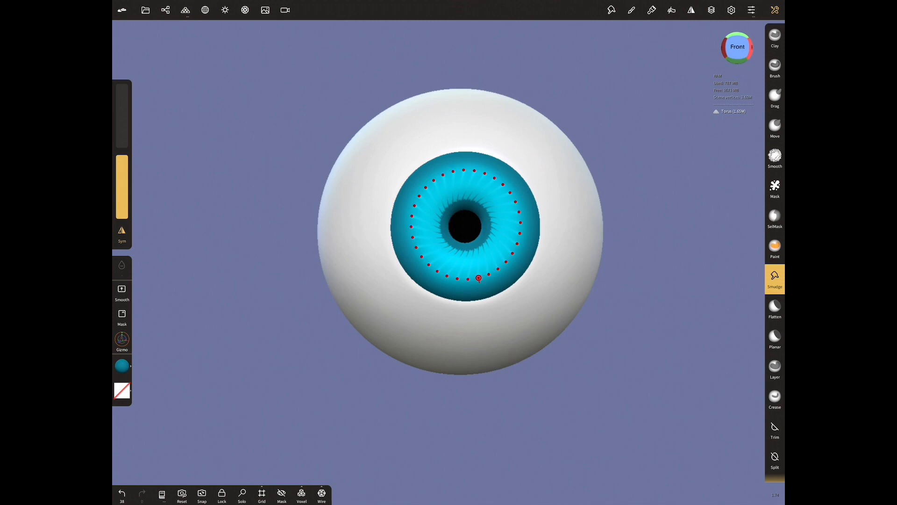
pyautogui.moveTo(479, 279); pyautogui.dragTo(494, 257)
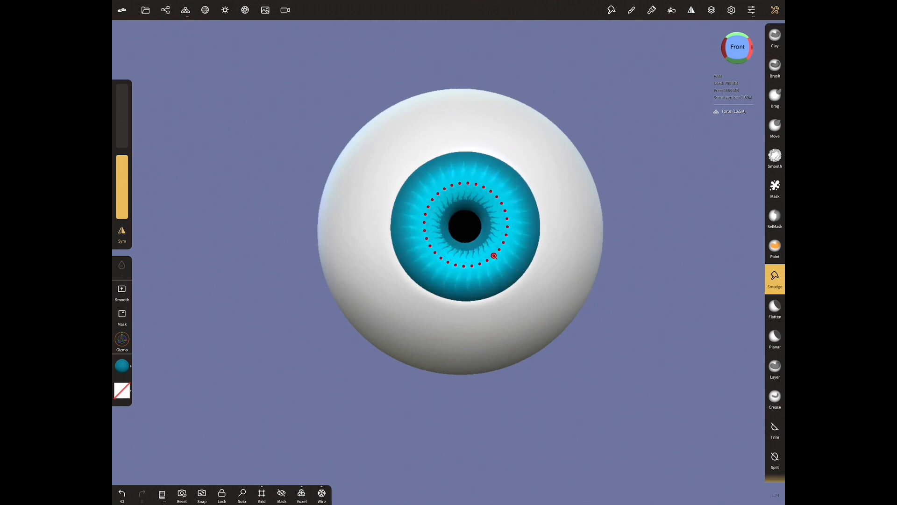
pyautogui.moveTo(495, 256); pyautogui.dragTo(467, 240)
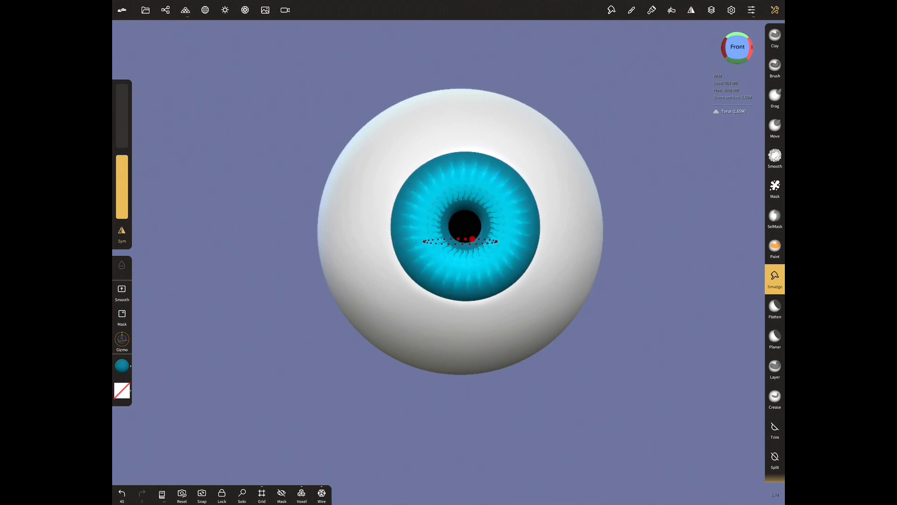
# Step: Paint brown spokes outward from the pupil and undo the dark ring
pyautogui.click(122, 366)
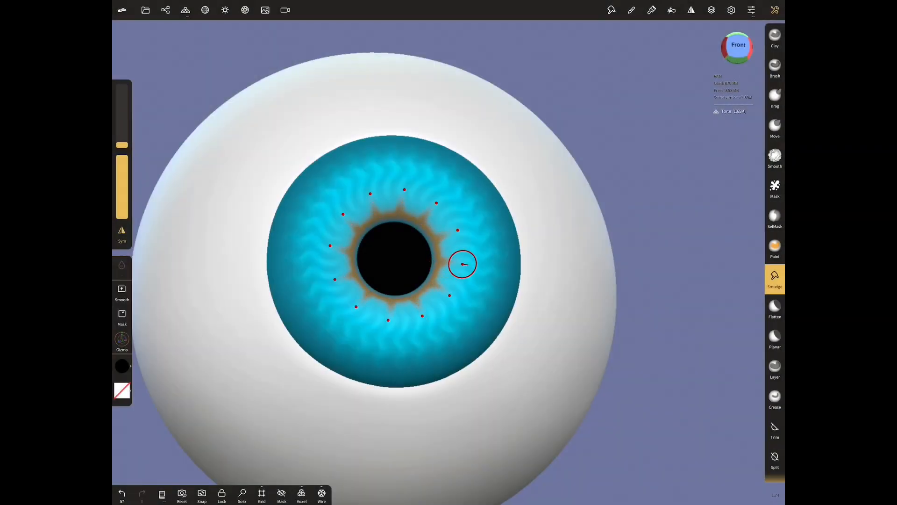
pyautogui.moveTo(464, 263); pyautogui.dragTo(472, 263)
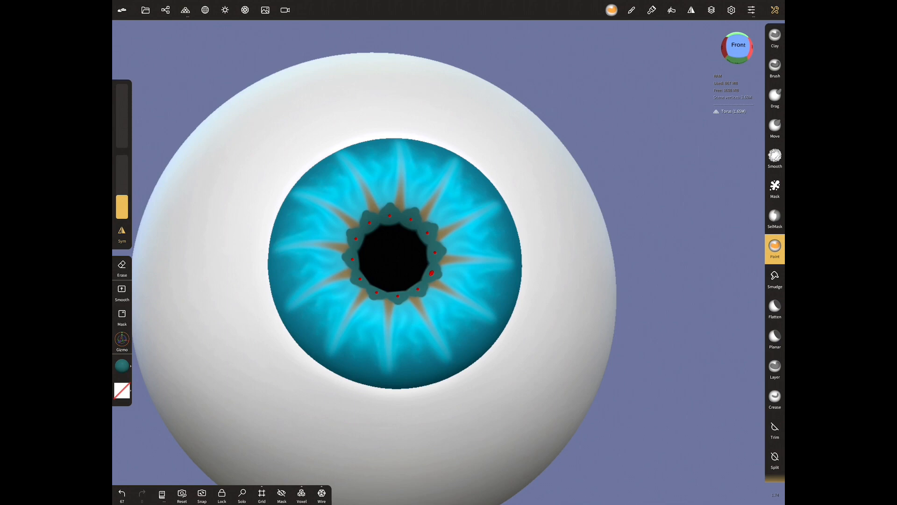
pyautogui.click(775, 278)
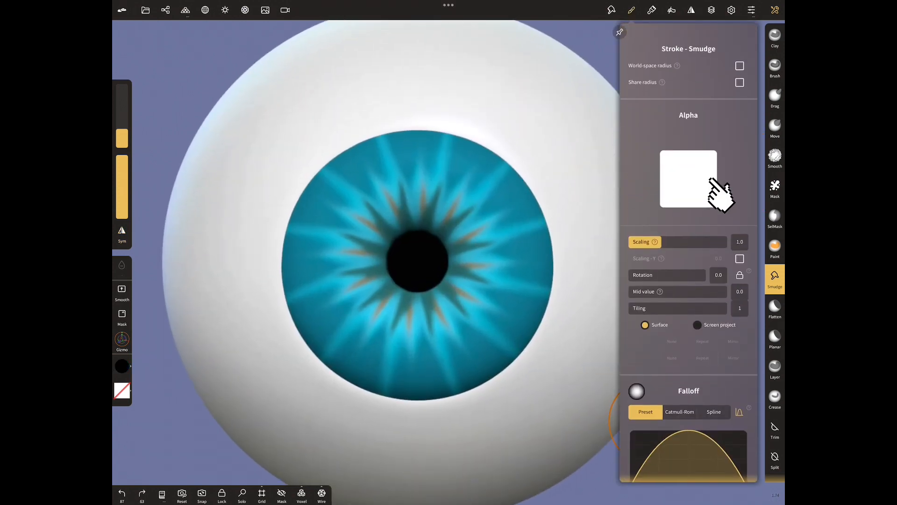
# Step: Select Paint, invert the line alpha's pixels, and adjust the stroke settings
pyautogui.click(775, 249)
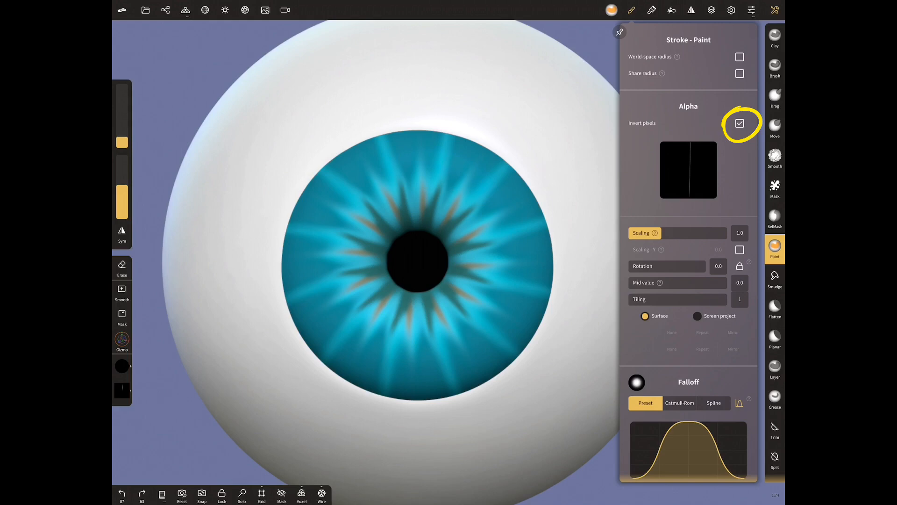
pyautogui.click(740, 123)
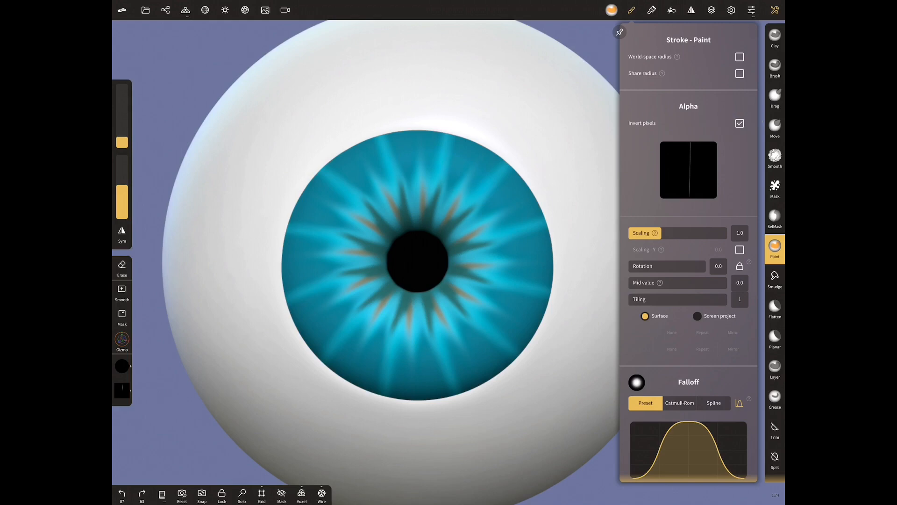
pyautogui.scroll(-3)
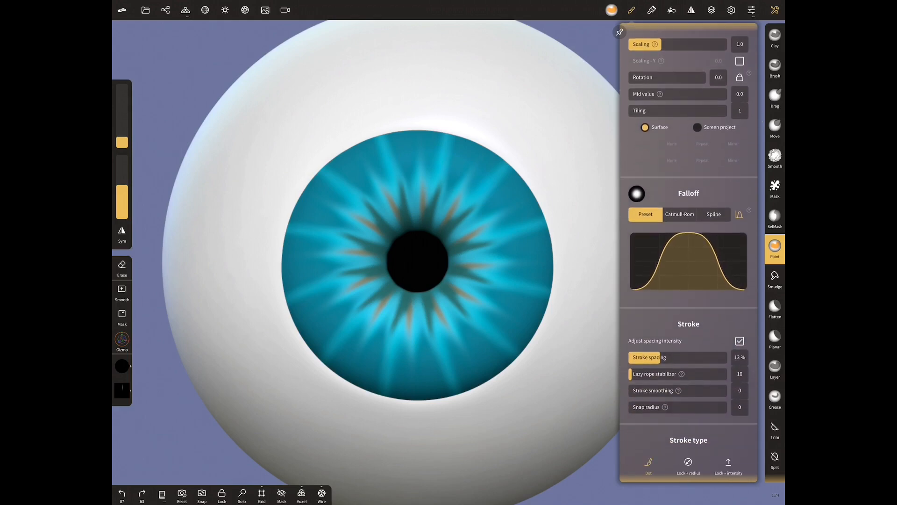
pyautogui.scroll(-3)
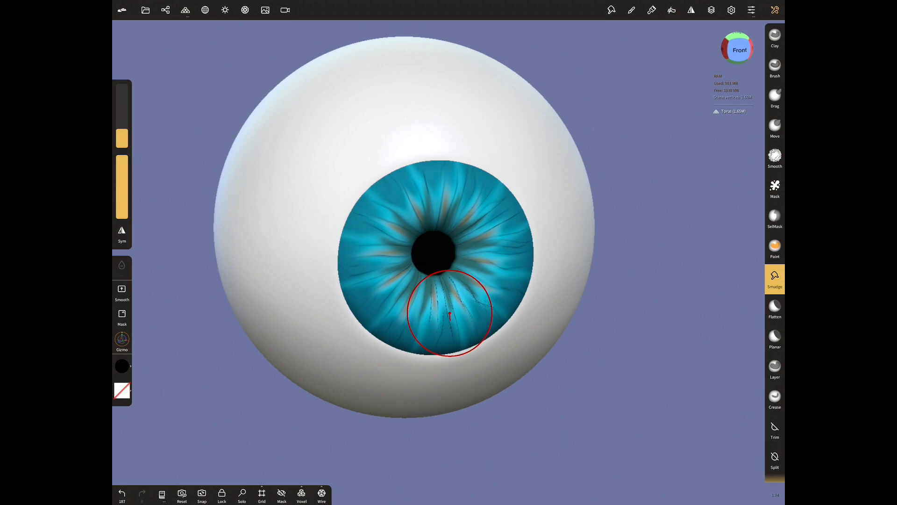
# Step: Open the scene object list and include Sphere 1 in the selection
pyautogui.click(165, 10)
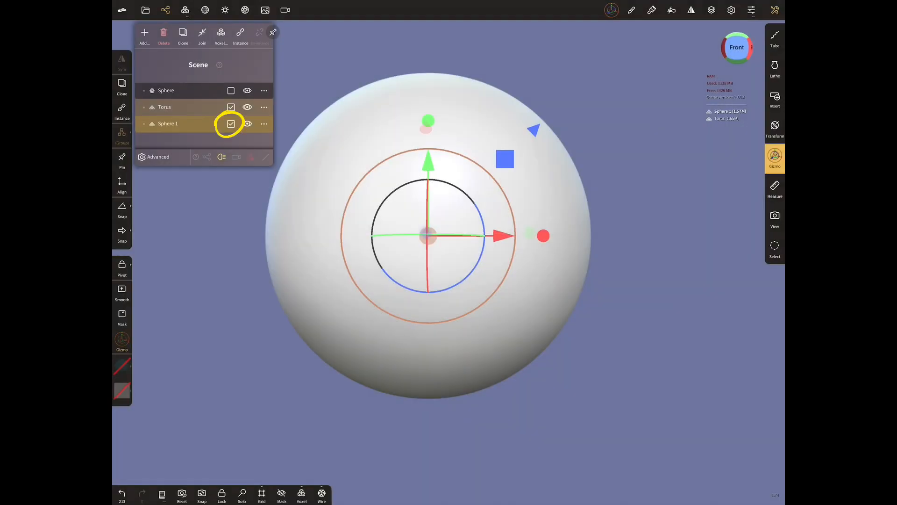
pyautogui.click(224, 10)
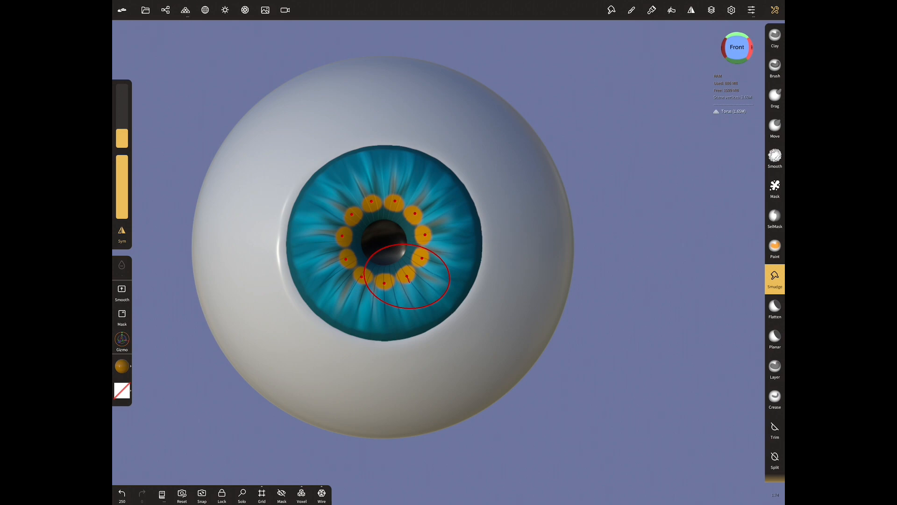
# Step: Smudge the orange spots outward into streaks across the blue iris
pyautogui.click(122, 232)
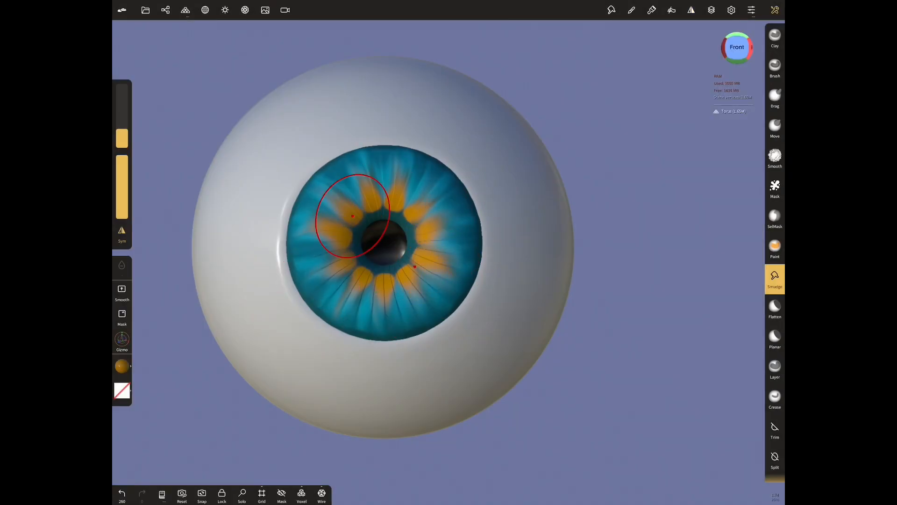
pyautogui.moveTo(353, 215); pyautogui.dragTo(371, 289)
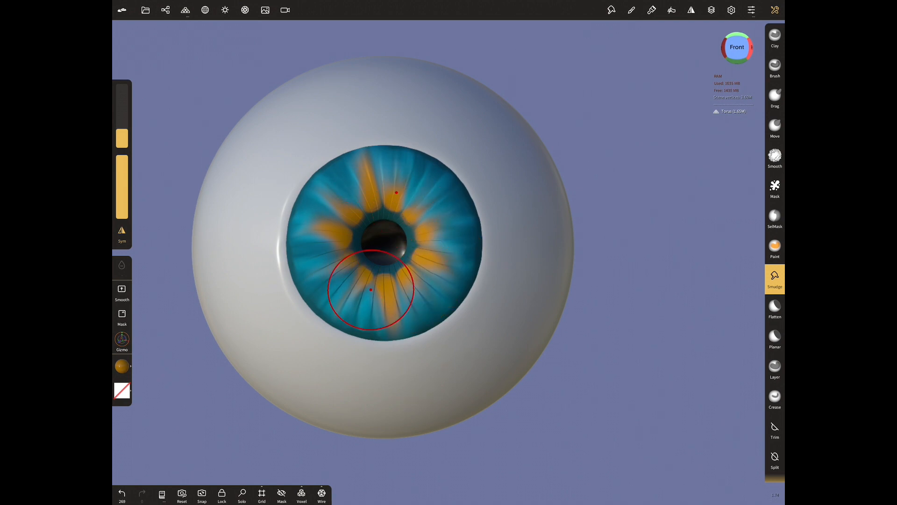
pyautogui.moveTo(371, 289); pyautogui.dragTo(444, 311)
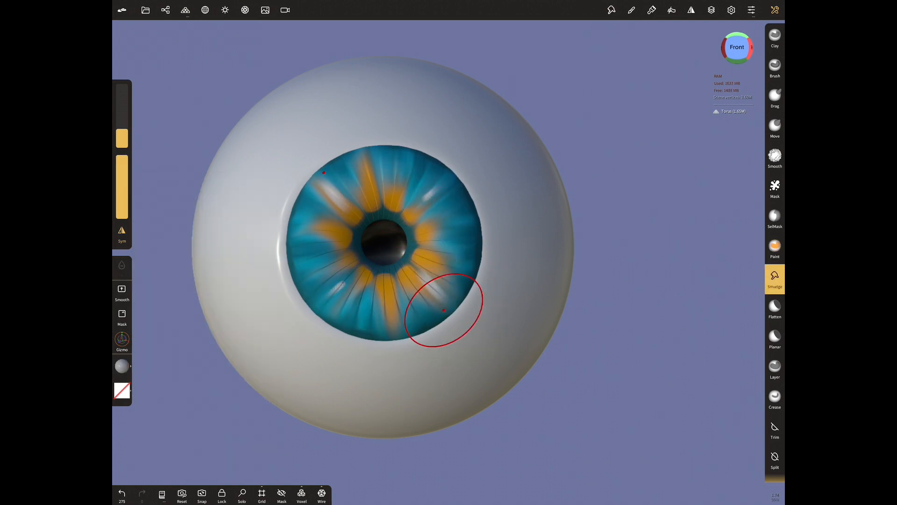
pyautogui.click(165, 10)
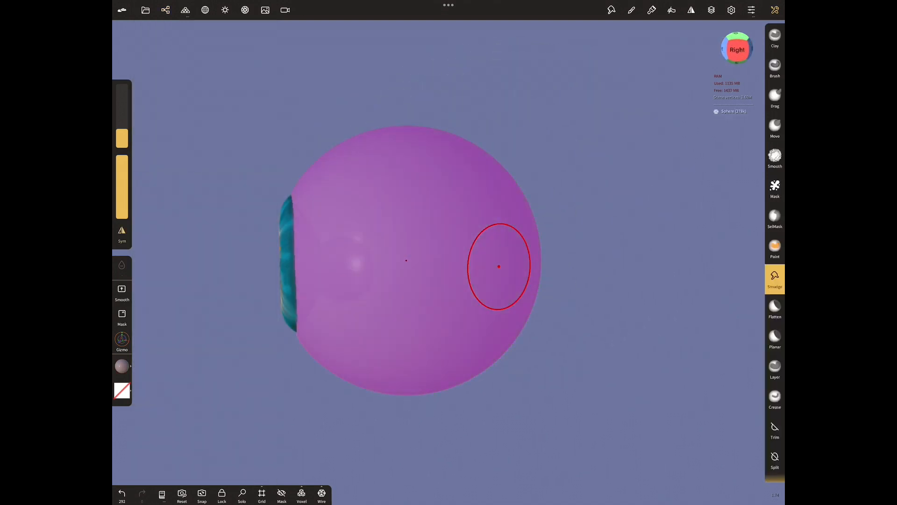
# Step: Turn the view to the eyeball's right side with the view cube and tap the eyeball
pyautogui.click(775, 248)
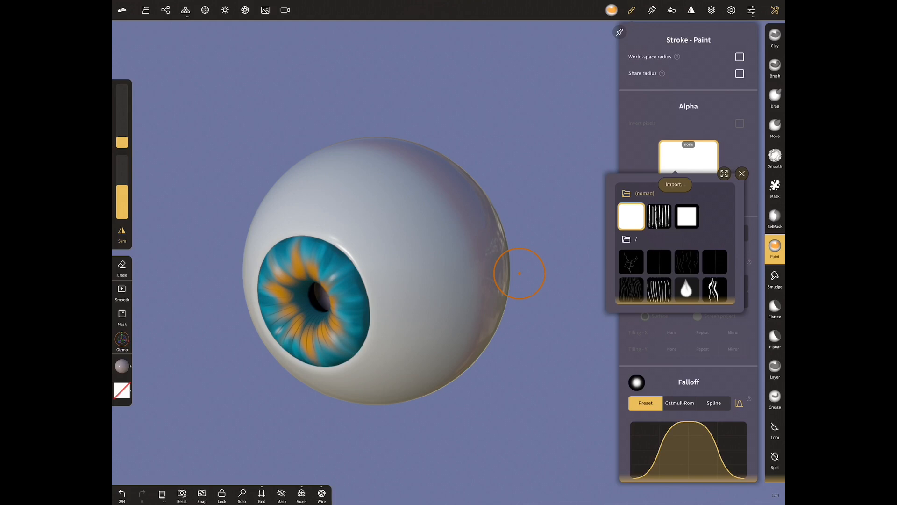
# Step: Pick a vein alpha and paint thin red veins across the sclera
pyautogui.click(631, 261)
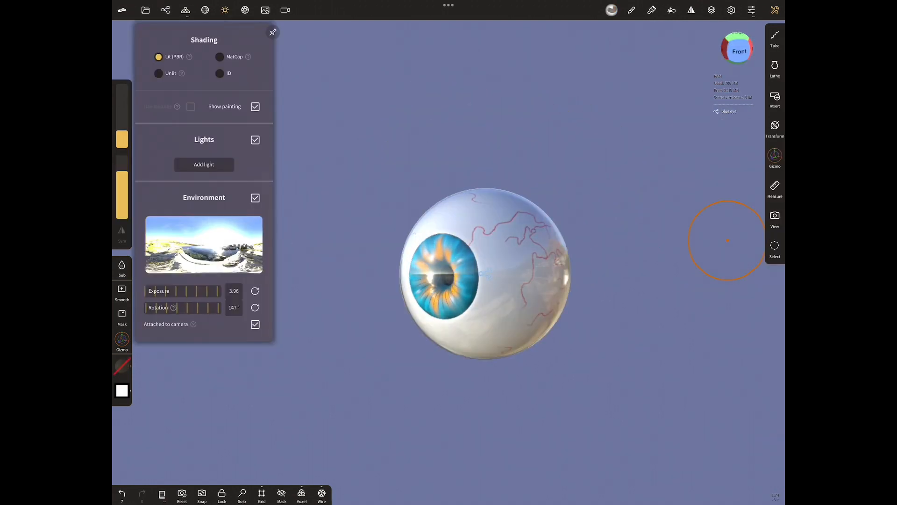
# Step: Choose wooden_lounge_1k as the environment map in the Shading menu
pyautogui.click(204, 245)
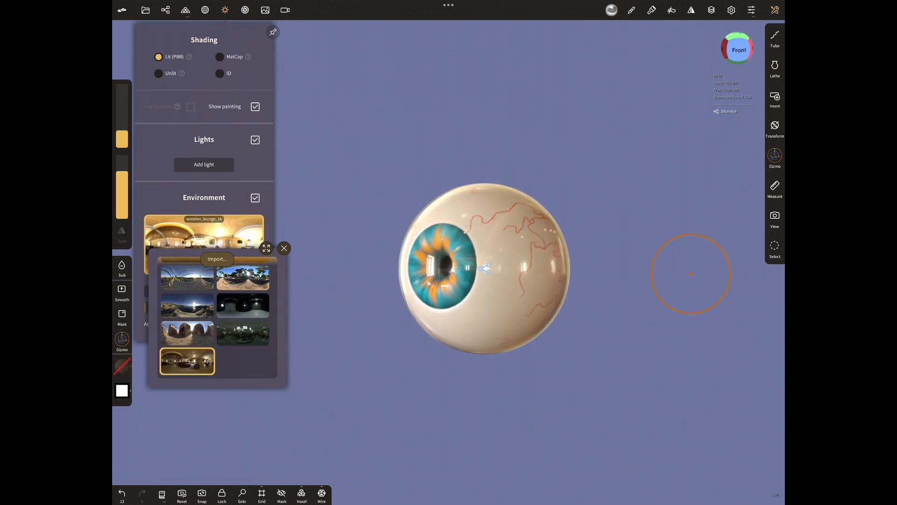